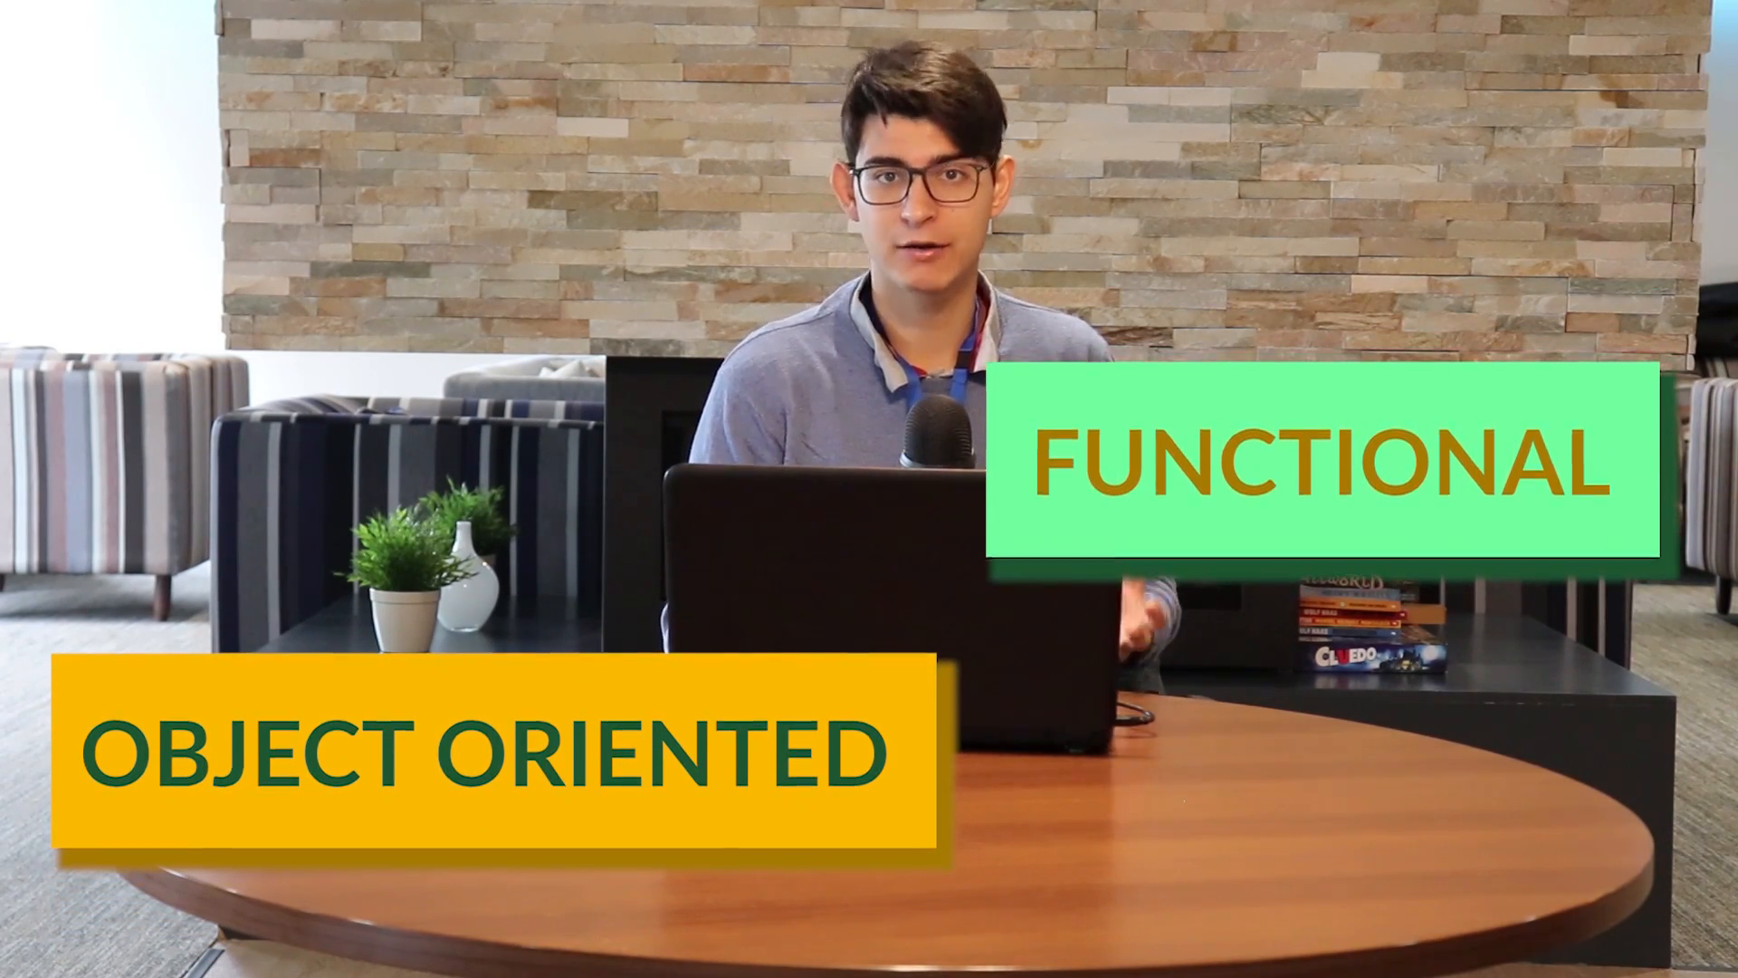
click(632, 875)
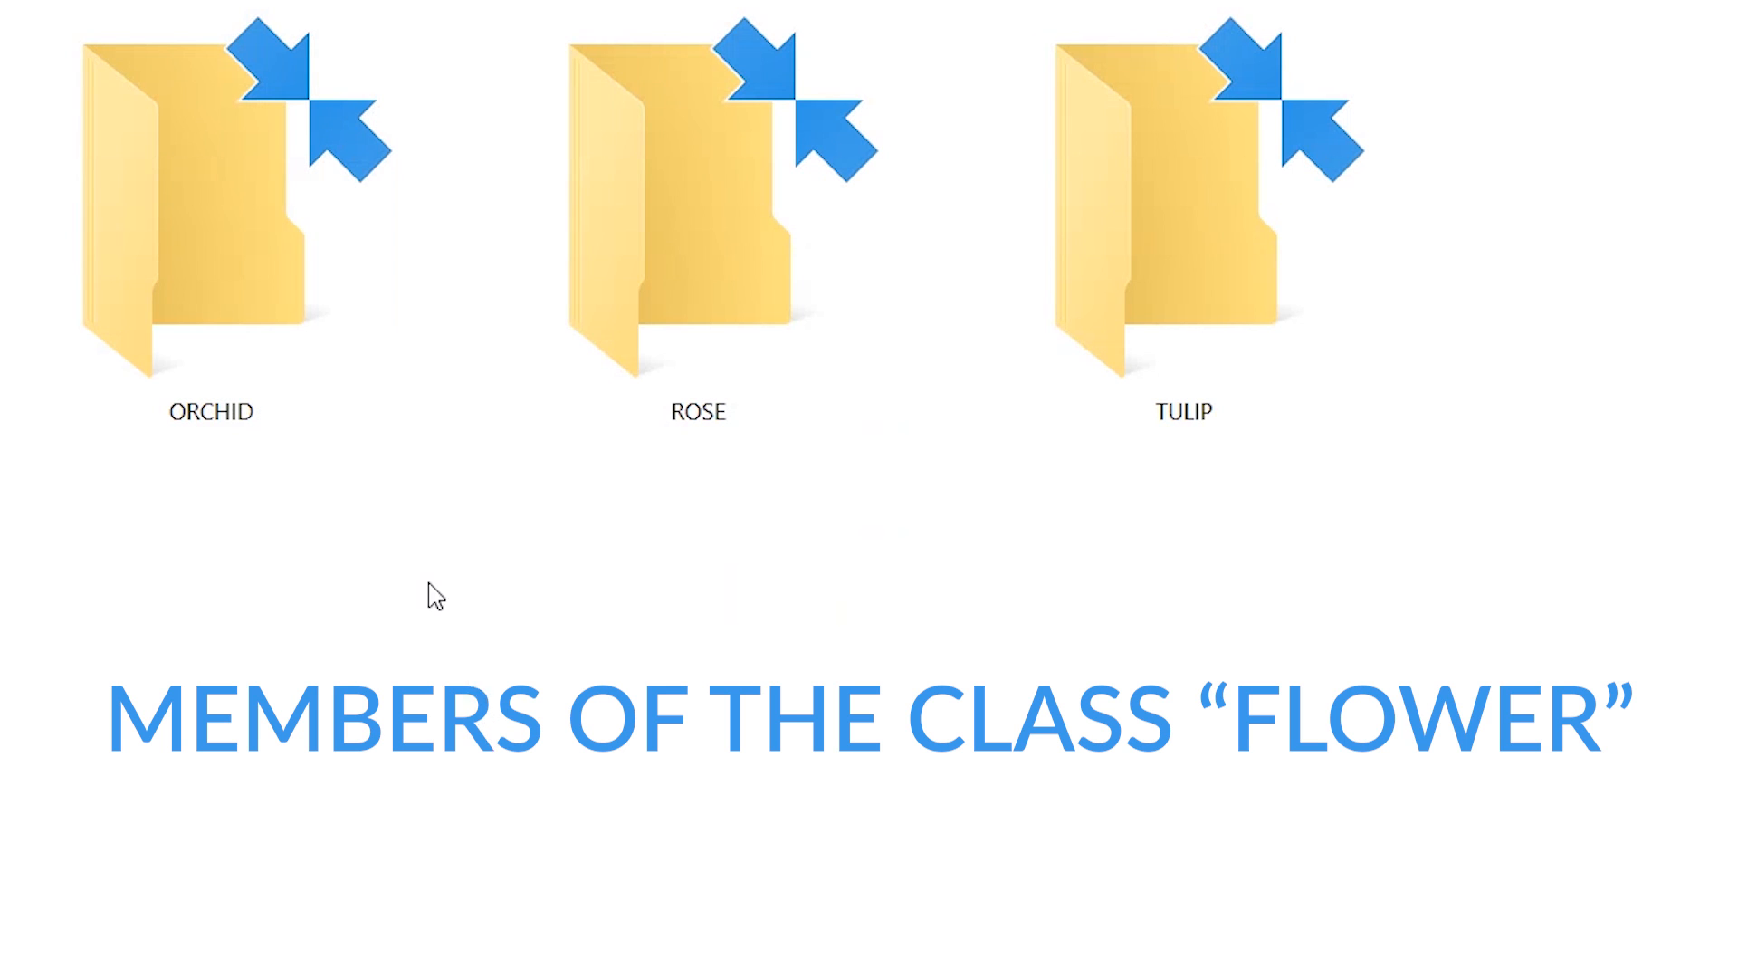
click(696, 222)
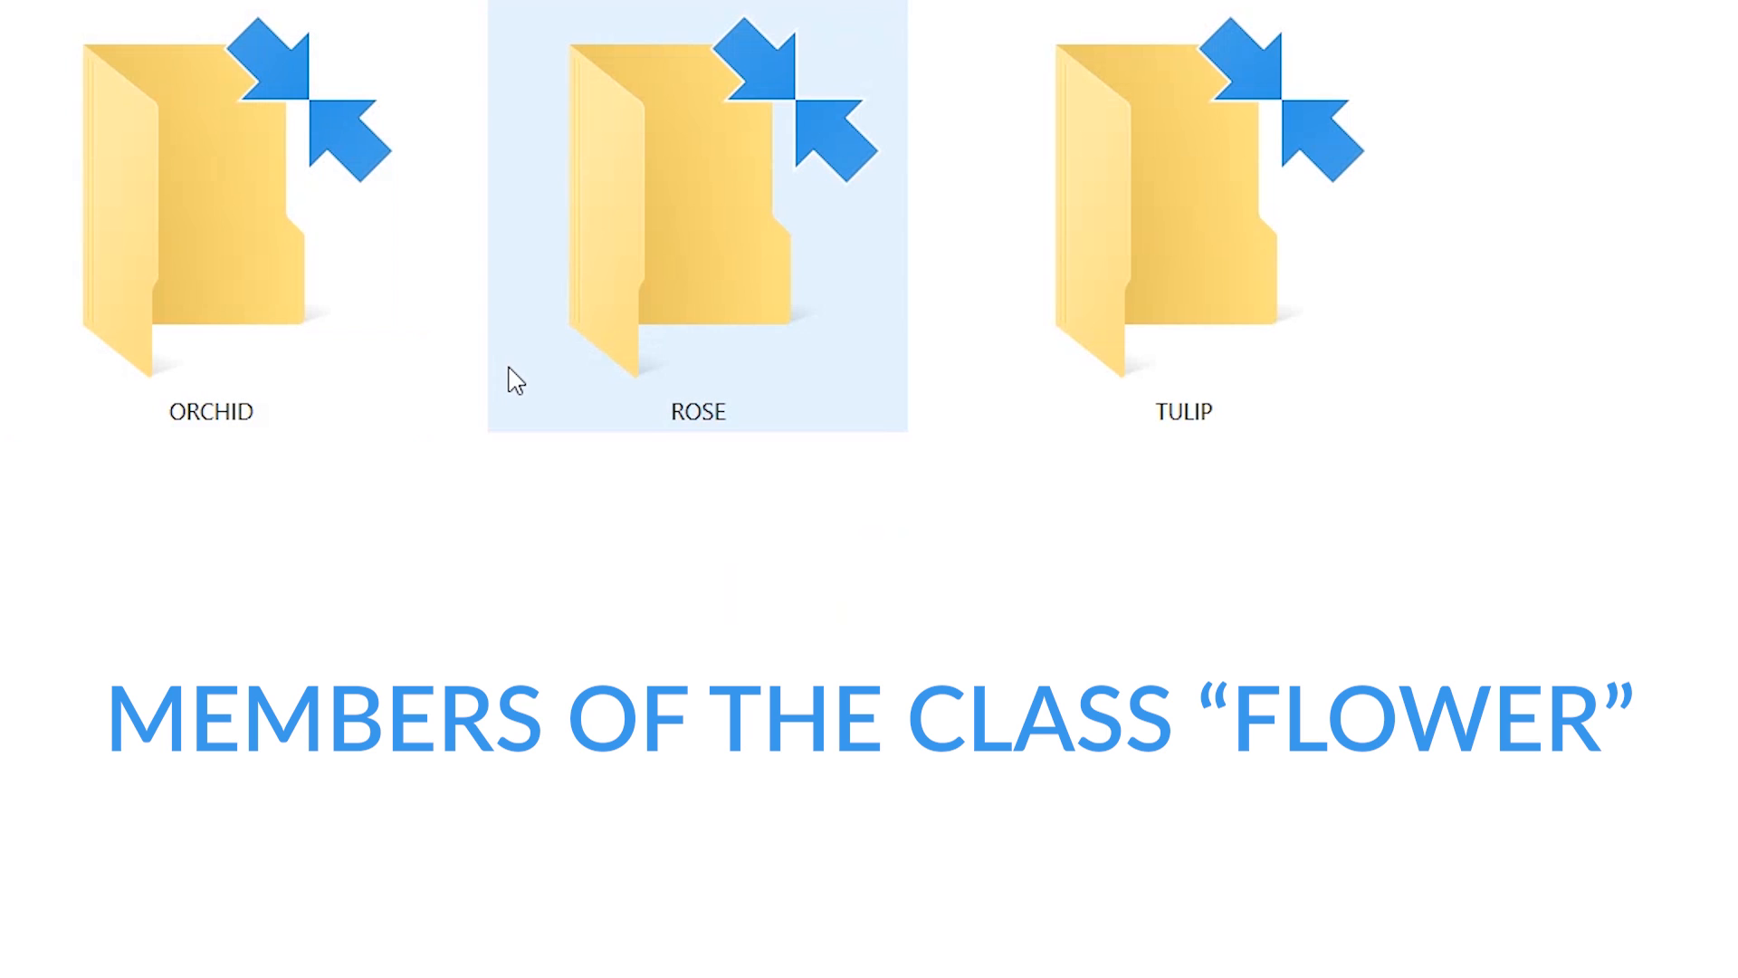
click(1183, 222)
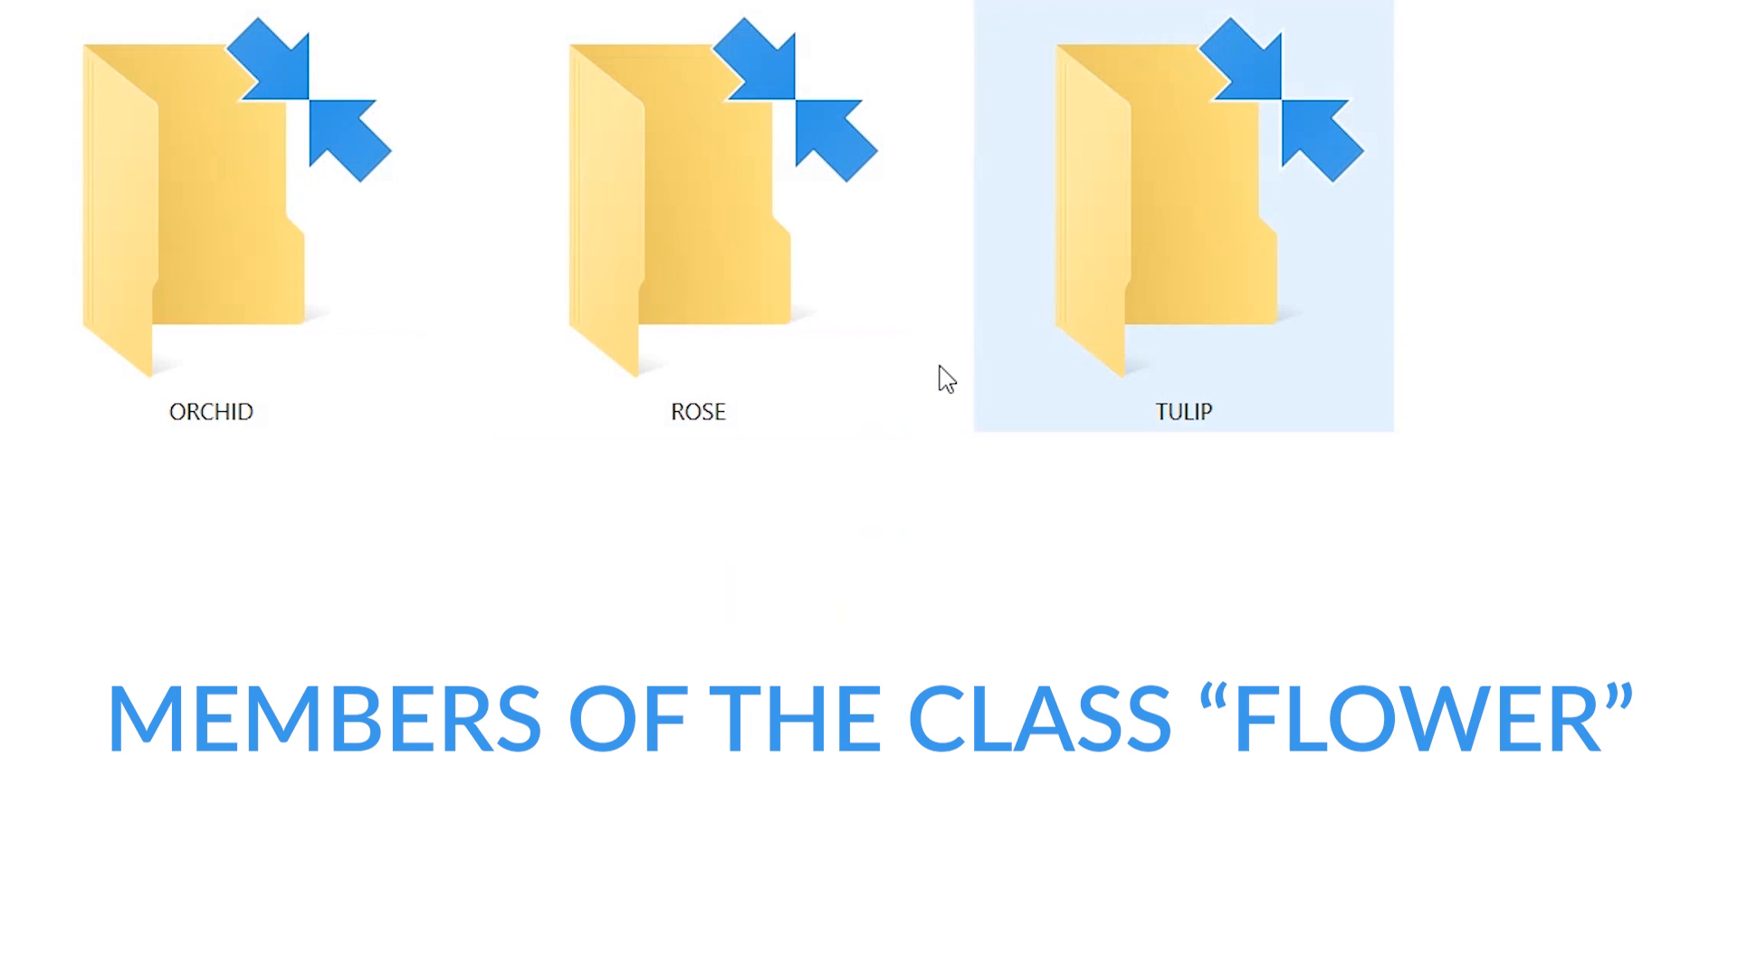